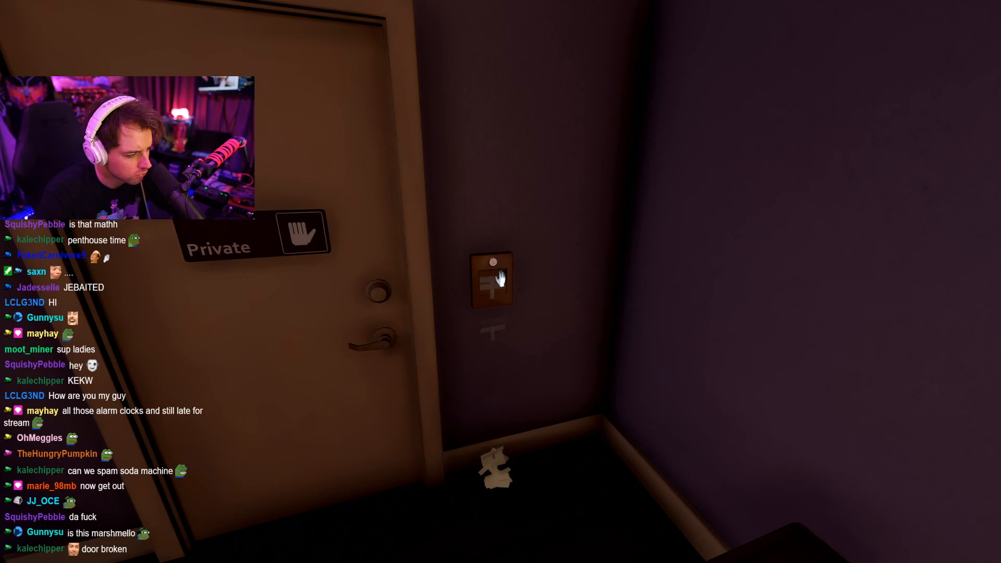
pyautogui.moveTo(501, 277)
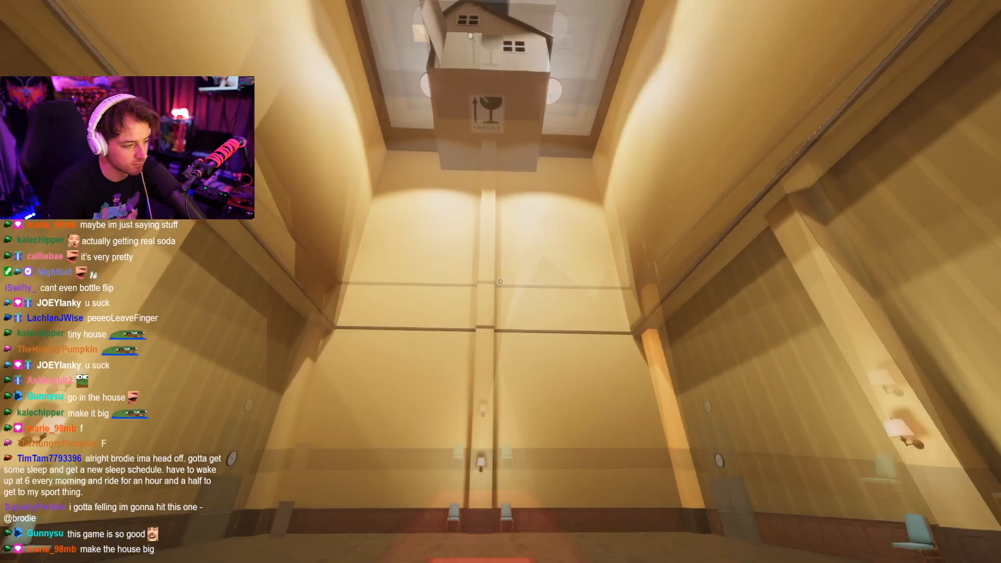
pyautogui.moveTo(500, 282)
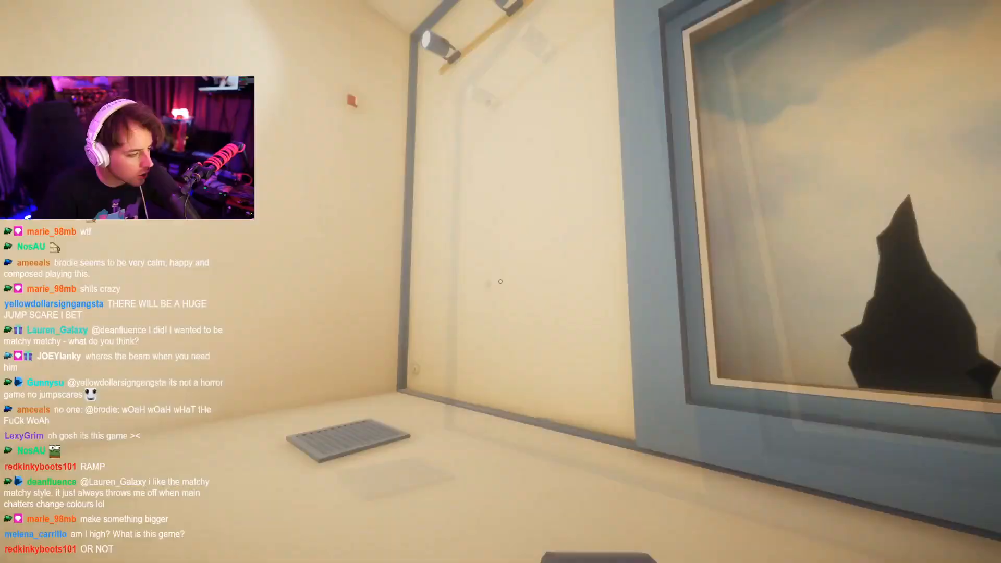
pyautogui.moveTo(501, 281)
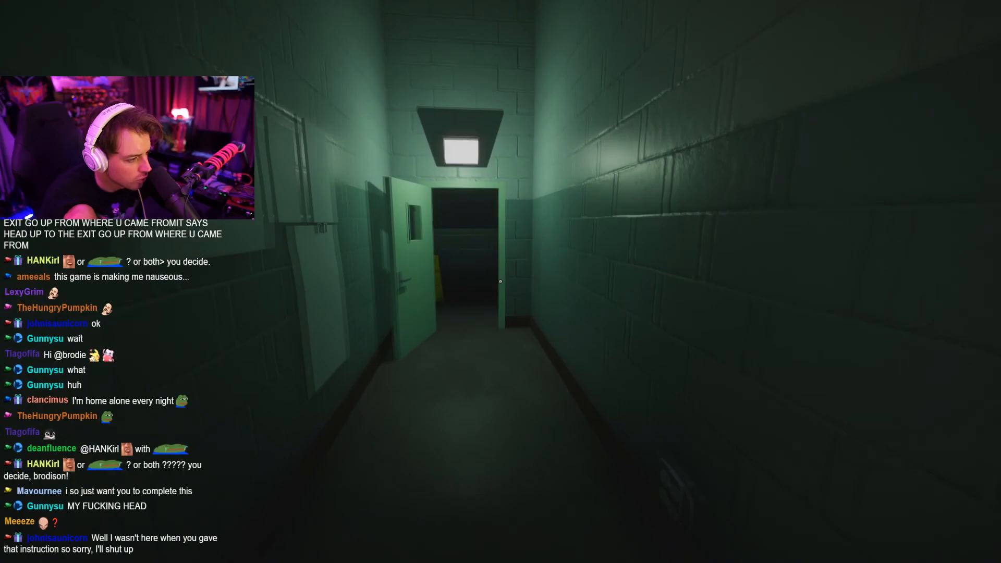
pyautogui.moveTo(501, 281)
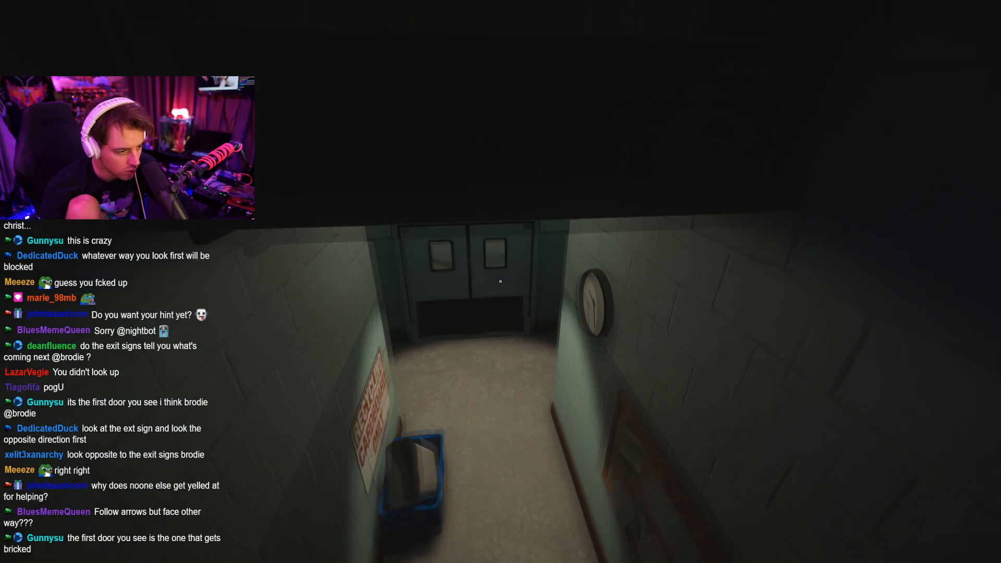
pyautogui.moveTo(501, 281)
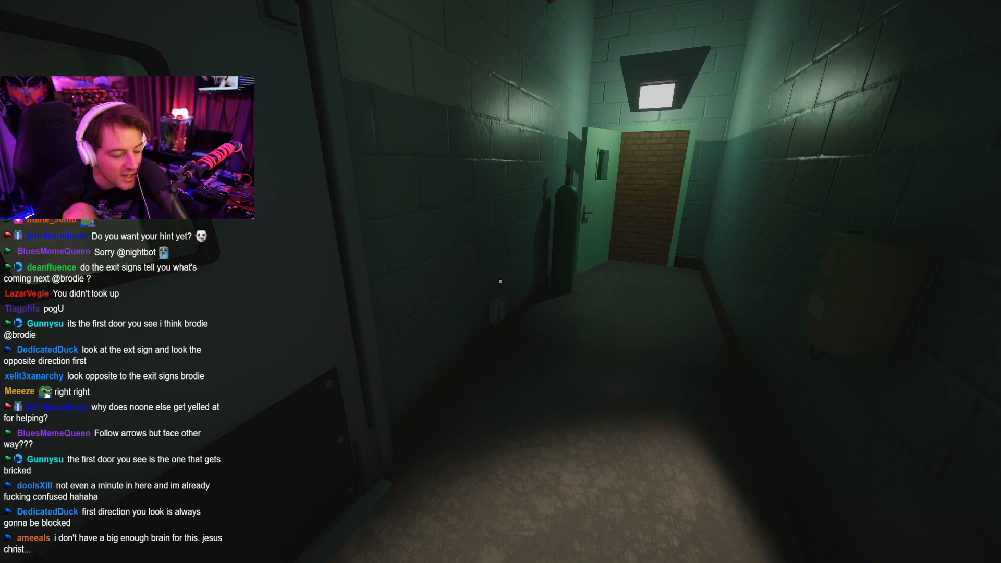
pyautogui.moveTo(500, 280)
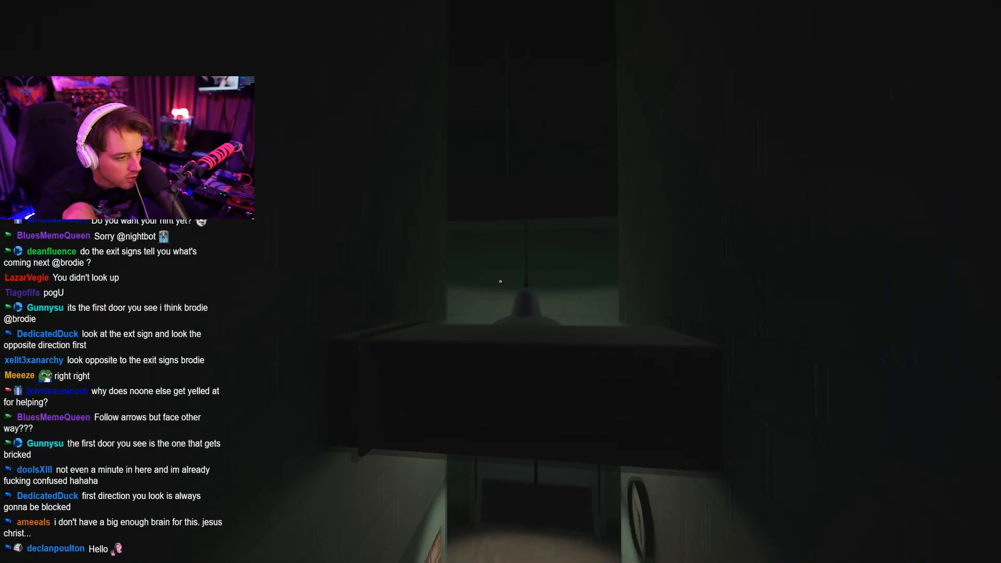